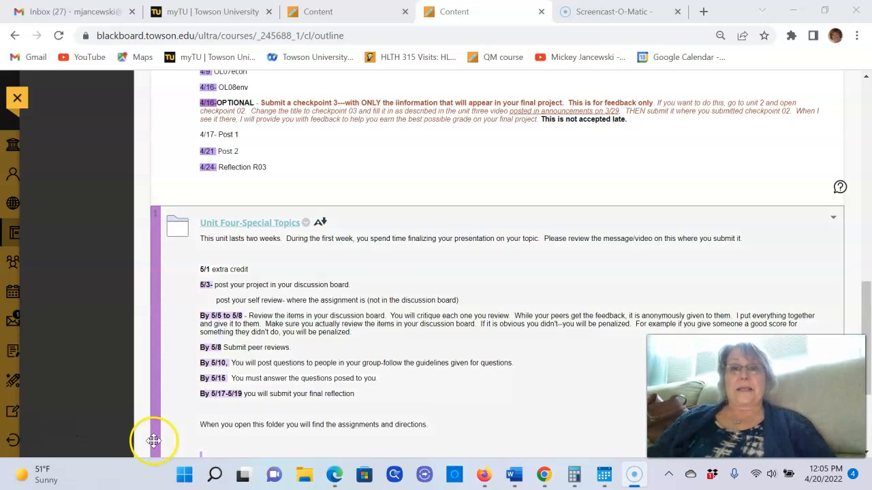
pyautogui.moveTo(256, 153)
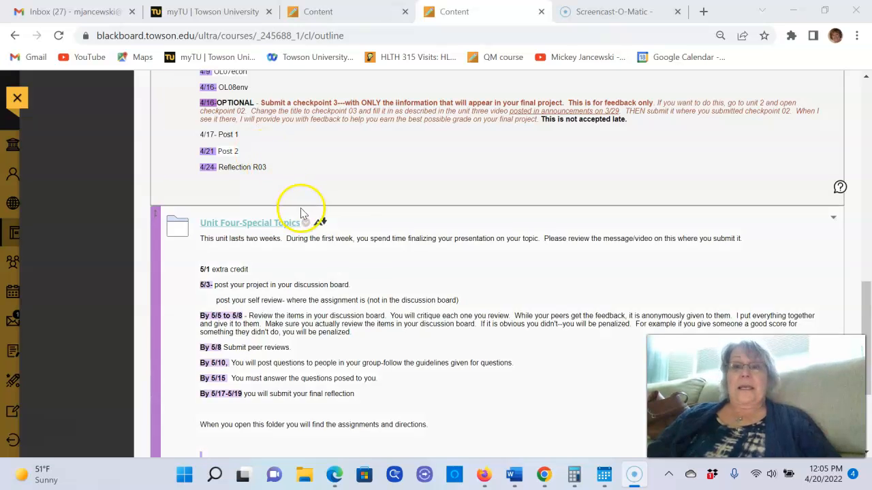
pyautogui.moveTo(517, 290)
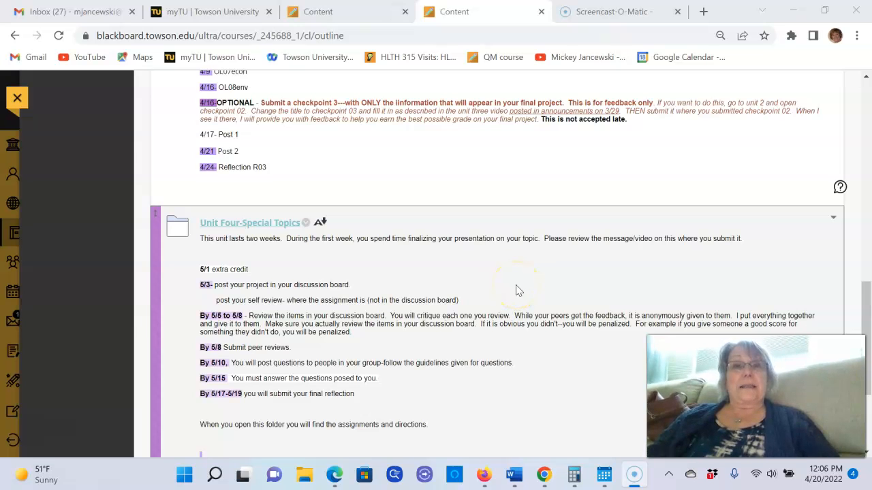
pyautogui.moveTo(436, 177)
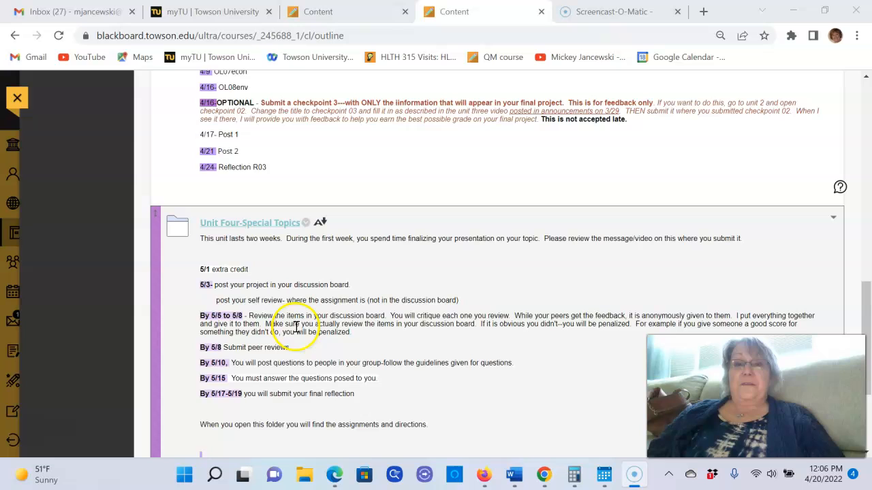
pyautogui.moveTo(516, 349)
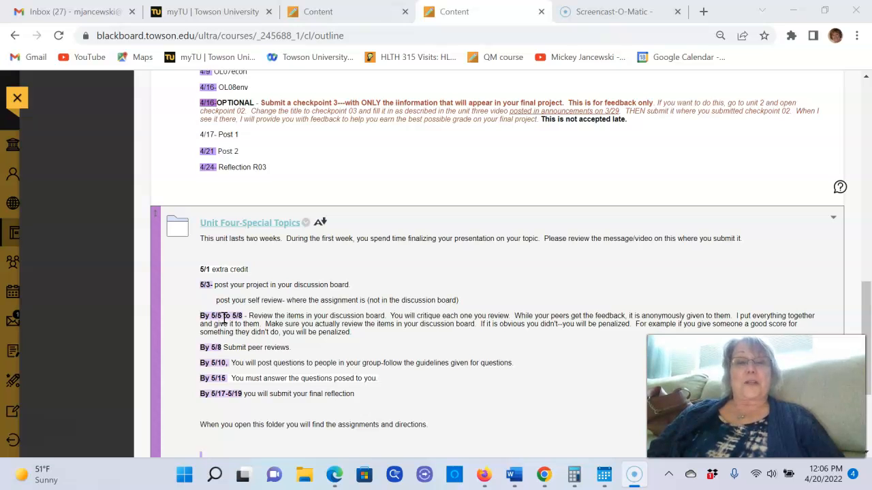
# Step: Open the Unit Four-Special Topics folder
pyautogui.scroll(-3)
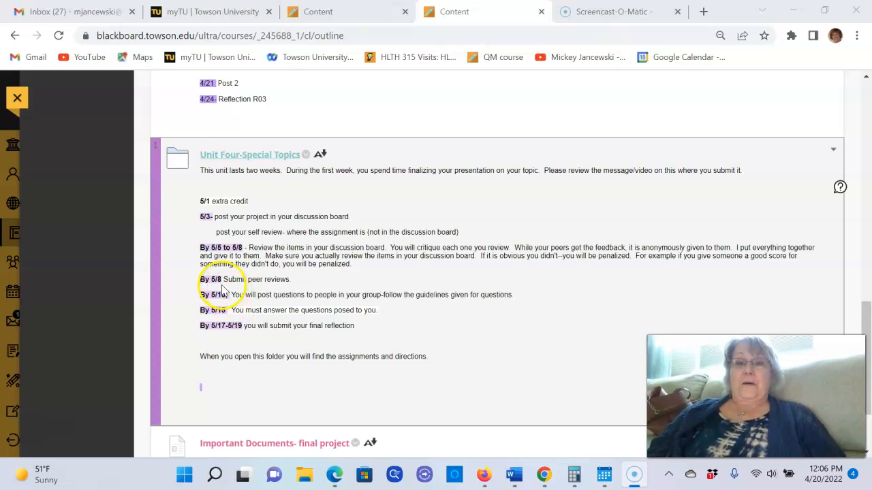
pyautogui.moveTo(293, 283)
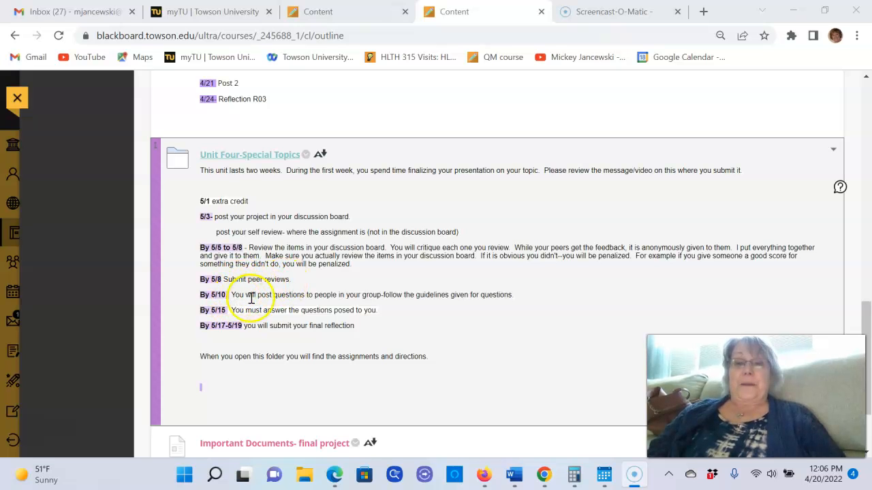
pyautogui.moveTo(487, 303)
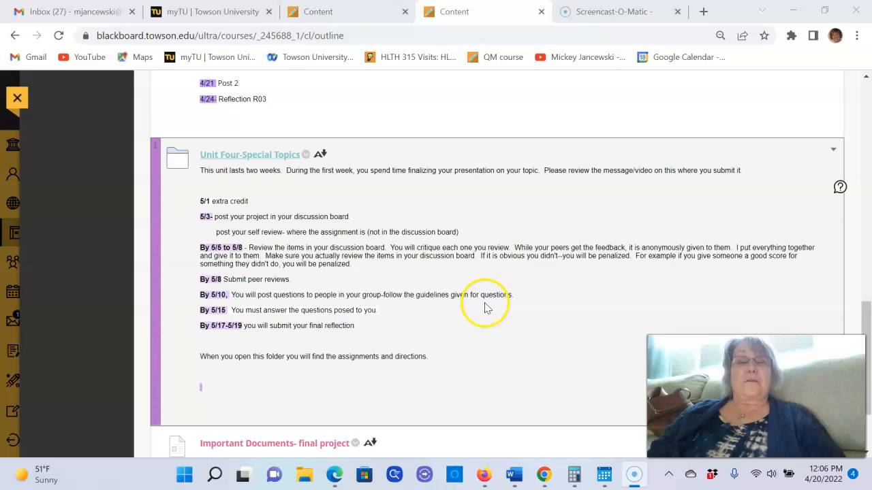
pyautogui.moveTo(259, 306)
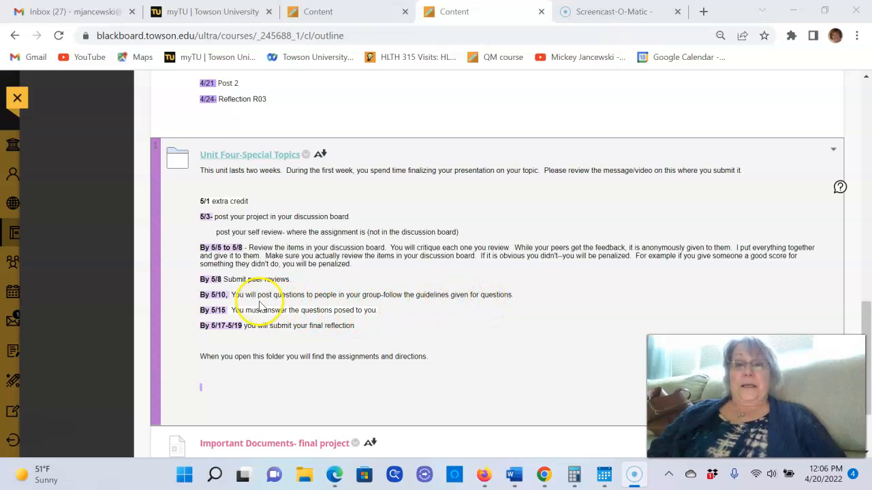
pyautogui.moveTo(405, 326)
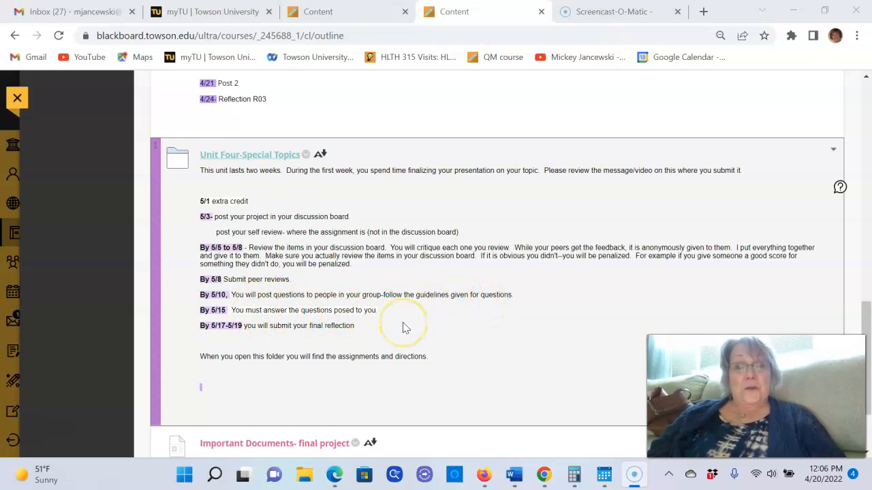
pyautogui.moveTo(297, 334)
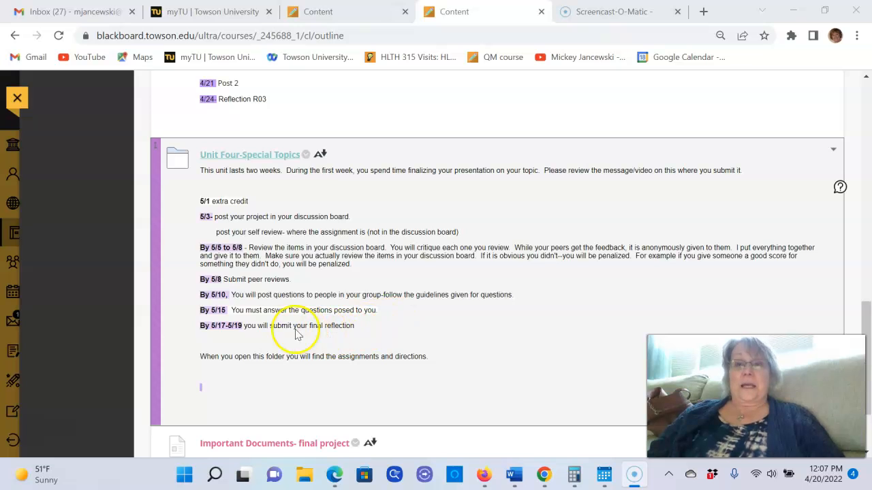
pyautogui.moveTo(386, 347)
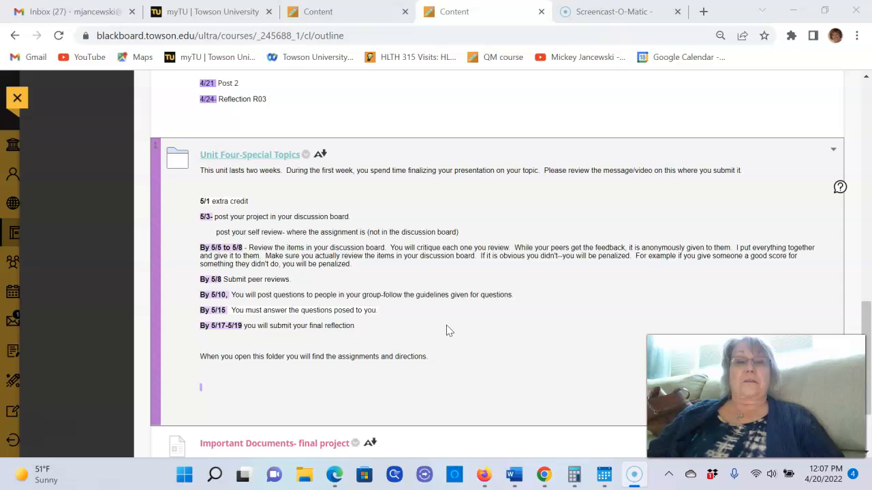
pyautogui.click(238, 155)
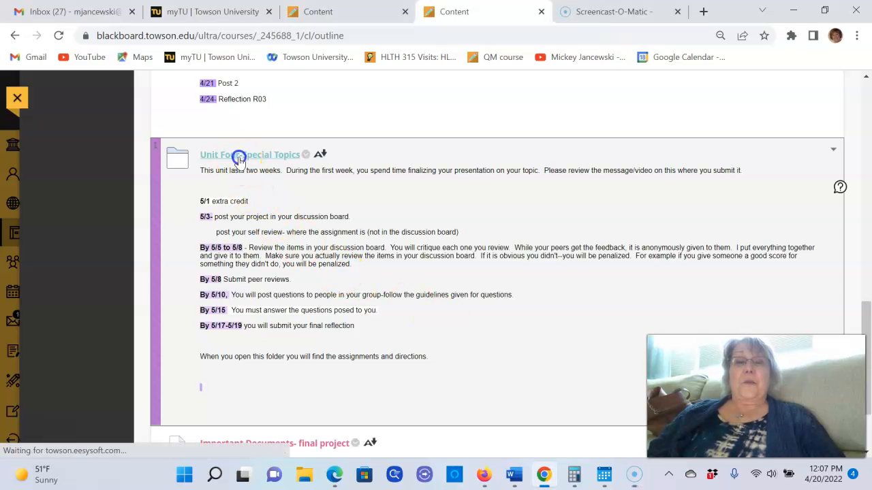
pyautogui.click(250, 155)
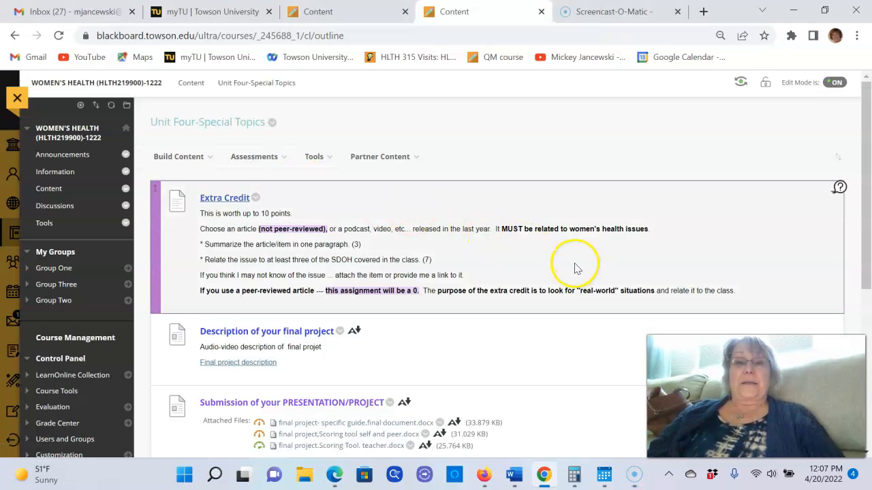
# Step: Scroll through Discussion Board 04-Group 01's posting steps, deadlines and scoring table
pyautogui.scroll(-3)
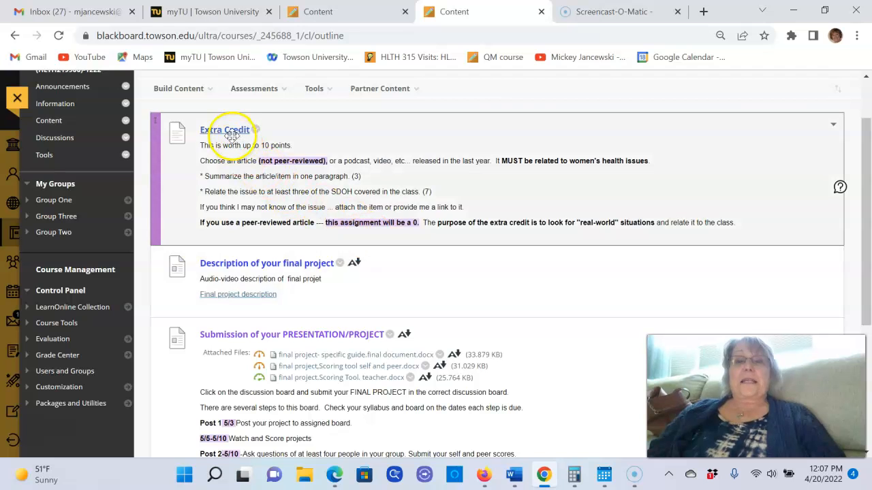
pyautogui.moveTo(247, 203)
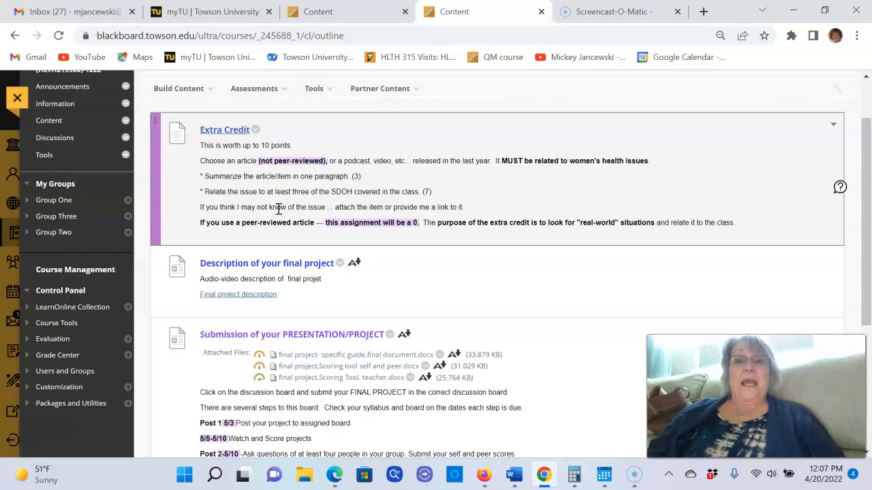
pyautogui.moveTo(284, 217)
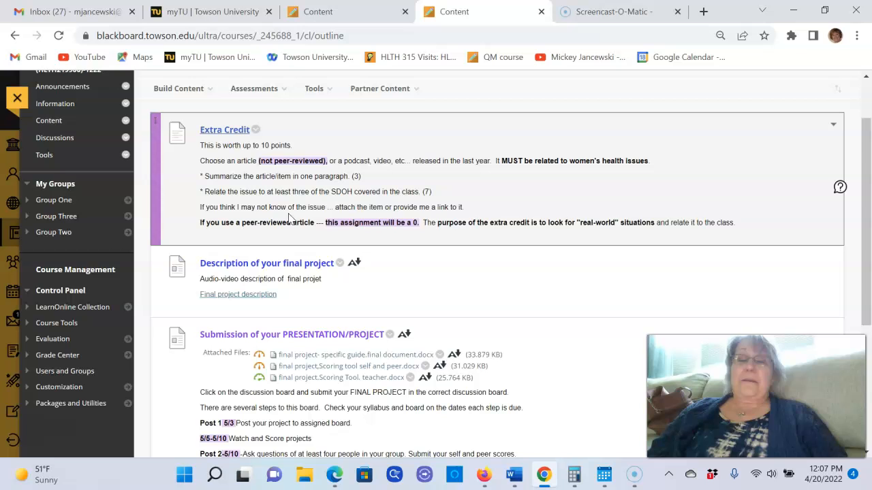
pyautogui.moveTo(324, 238)
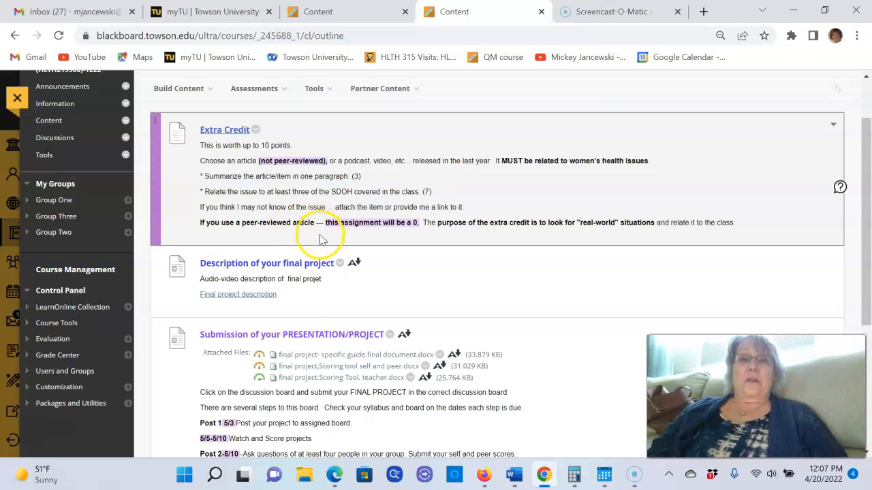
pyautogui.moveTo(320, 236)
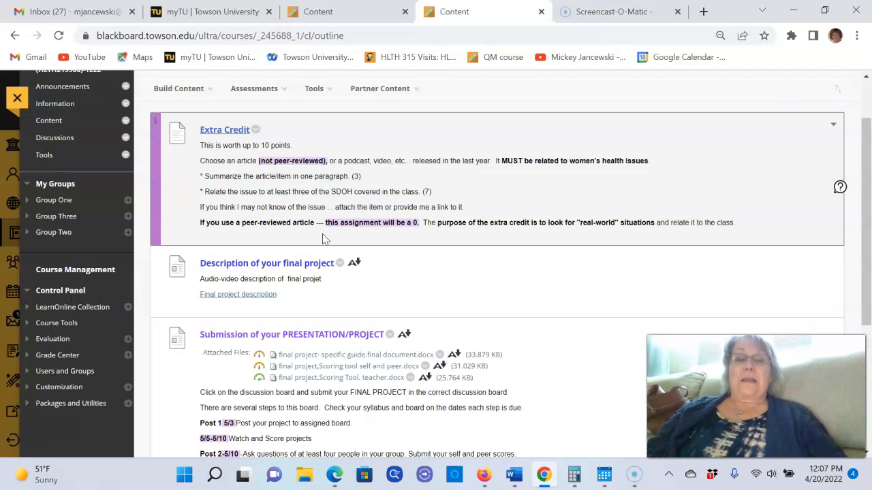
pyautogui.moveTo(345, 222)
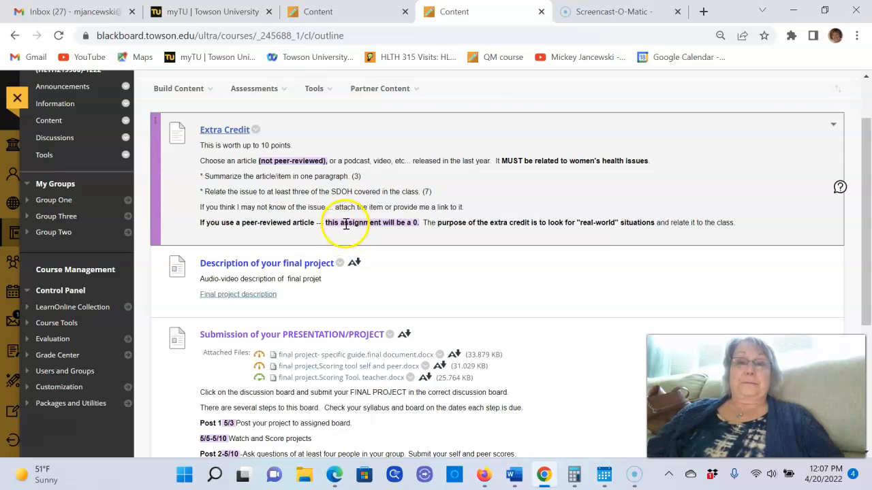
pyautogui.moveTo(237, 293)
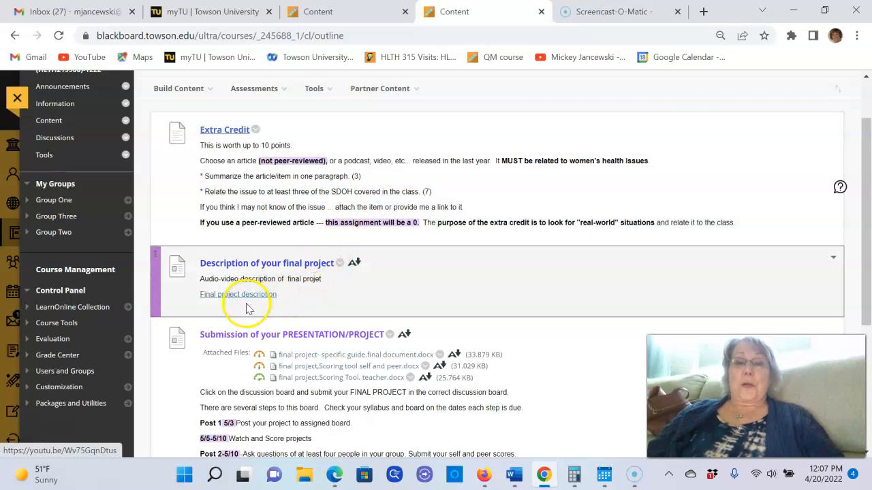
pyautogui.scroll(-3)
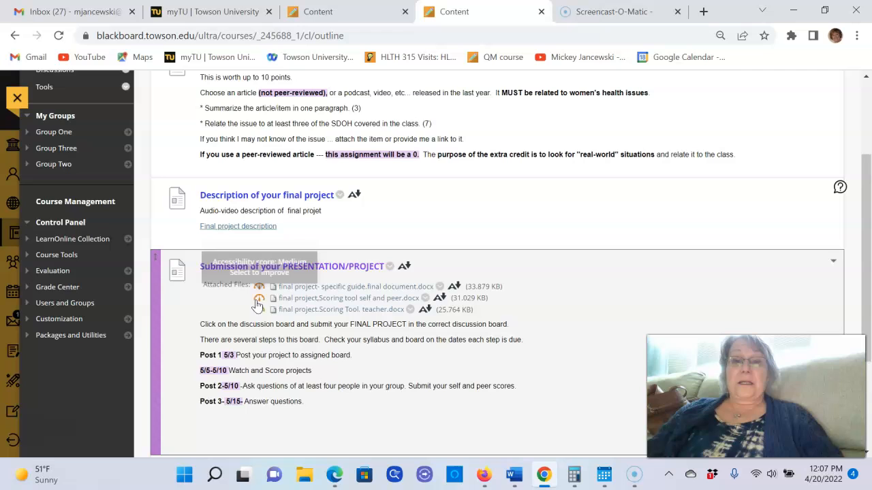
pyautogui.scroll(-3)
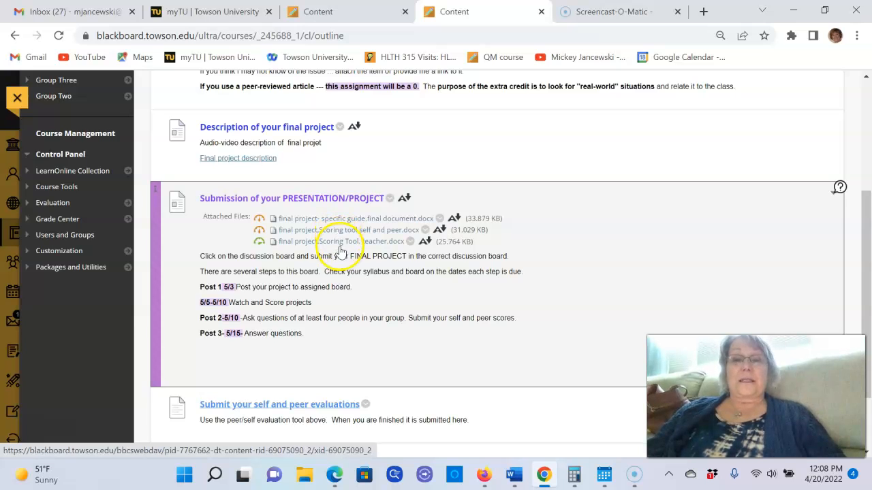
pyautogui.moveTo(367, 252)
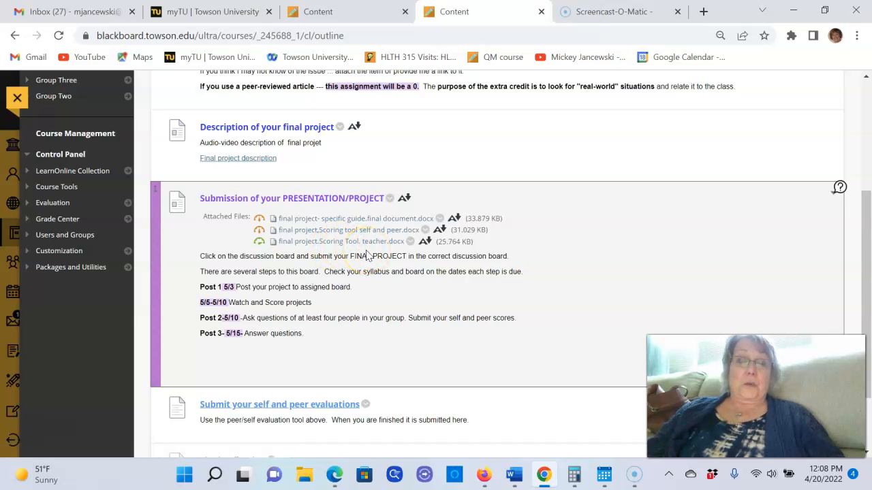
pyautogui.scroll(-3)
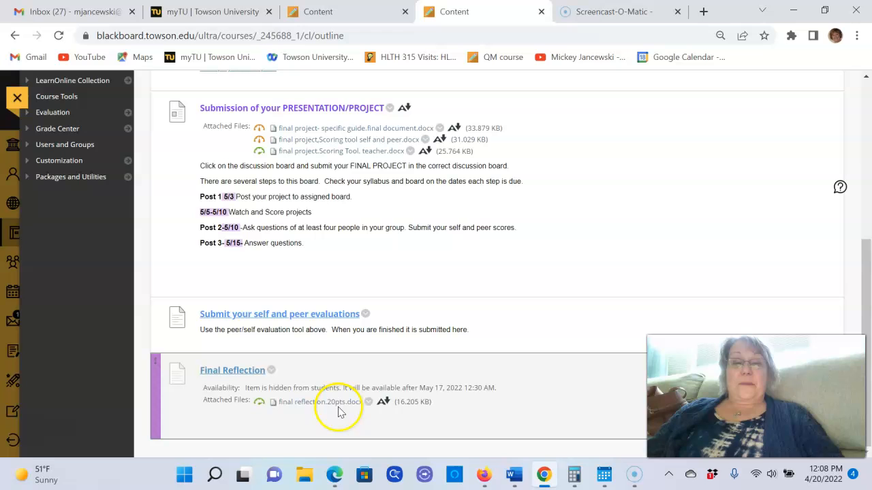
pyautogui.moveTo(472, 374)
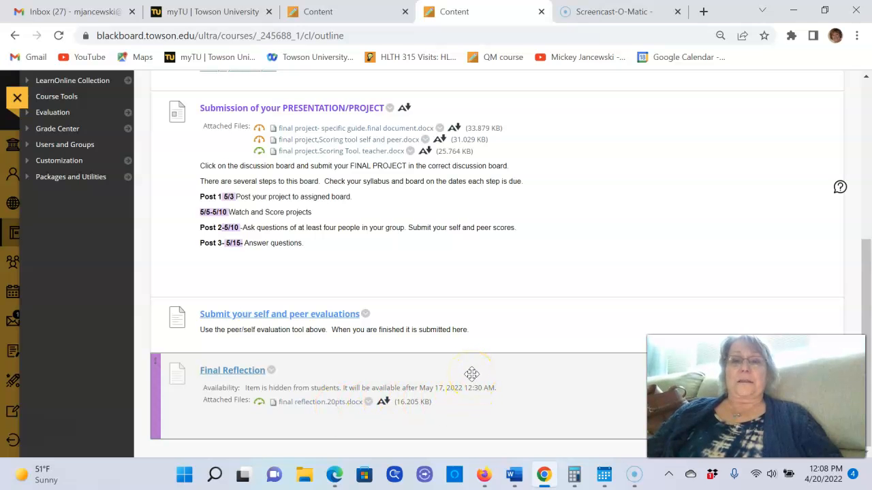
pyautogui.scroll(3)
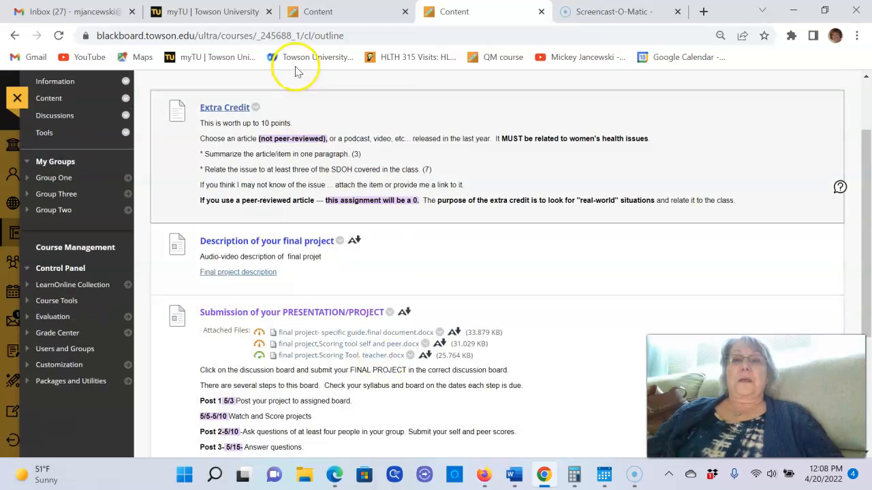
pyautogui.scroll(-3)
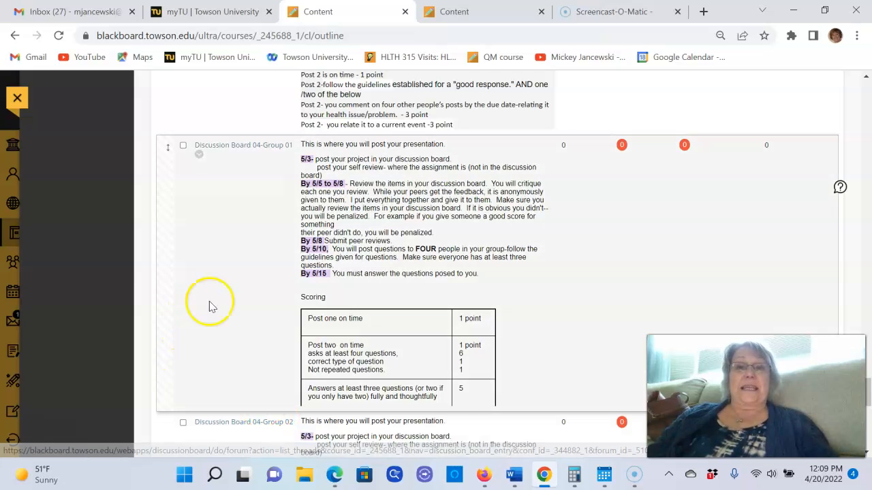
pyautogui.moveTo(271, 171)
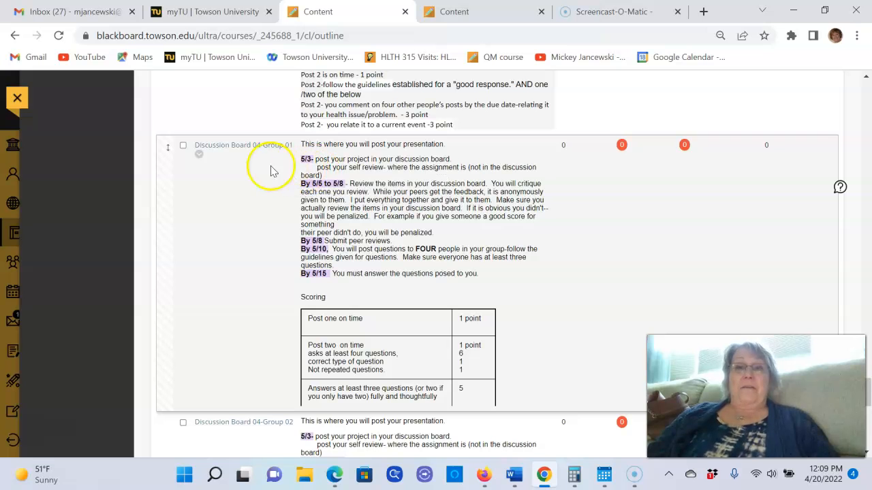
pyautogui.moveTo(259, 166)
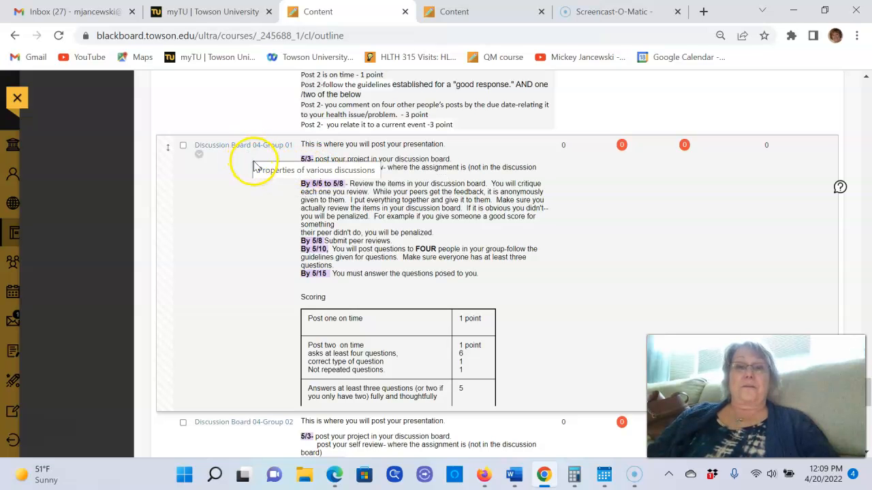
pyautogui.scroll(-3)
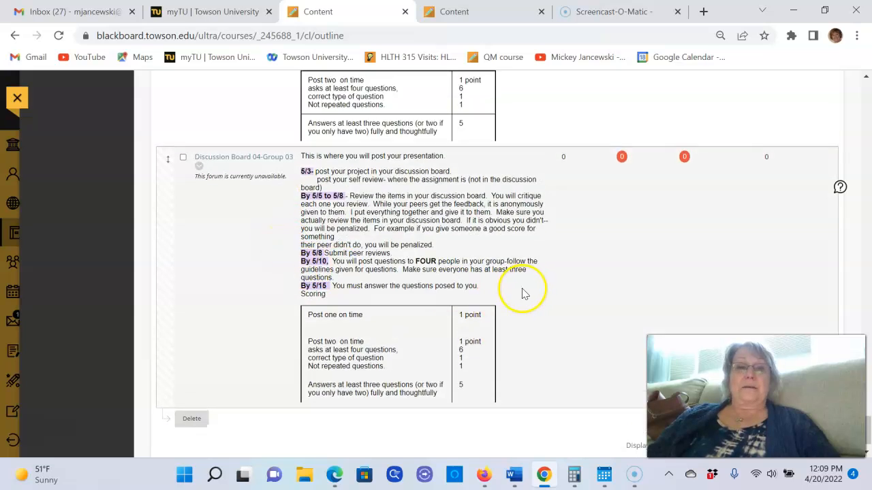
pyautogui.scroll(3)
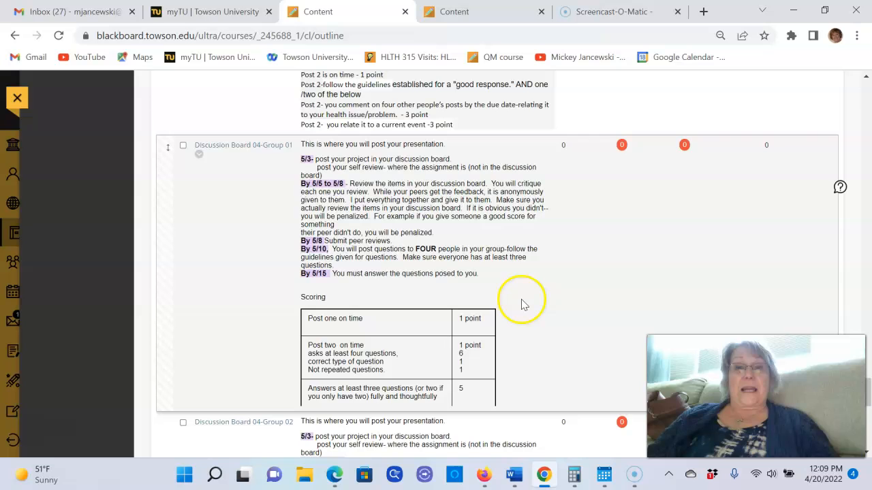
pyautogui.moveTo(522, 305)
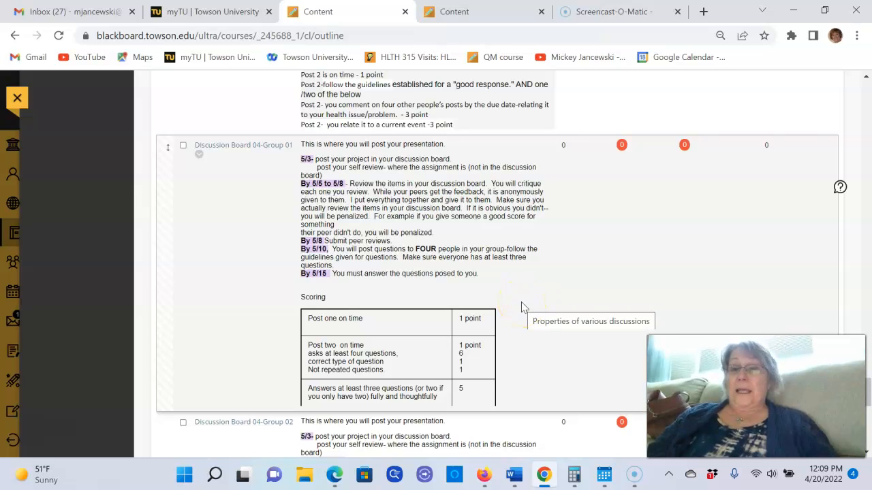
pyautogui.moveTo(519, 269)
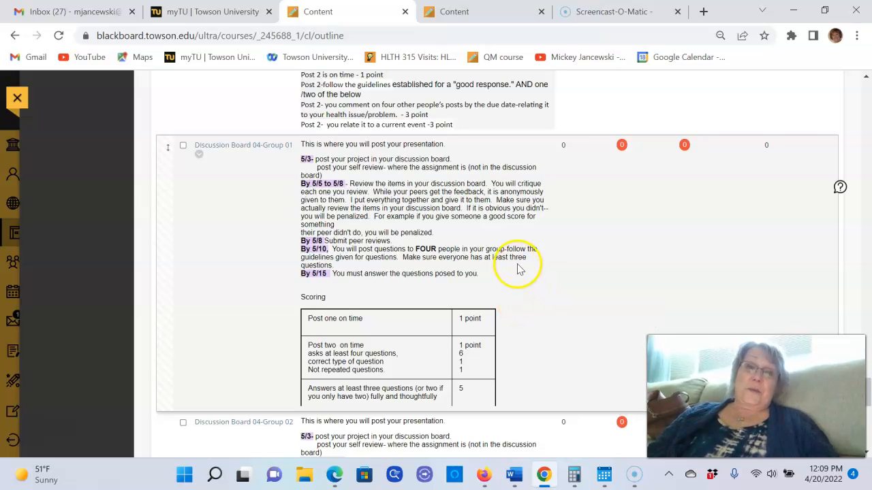
pyautogui.moveTo(588, 215)
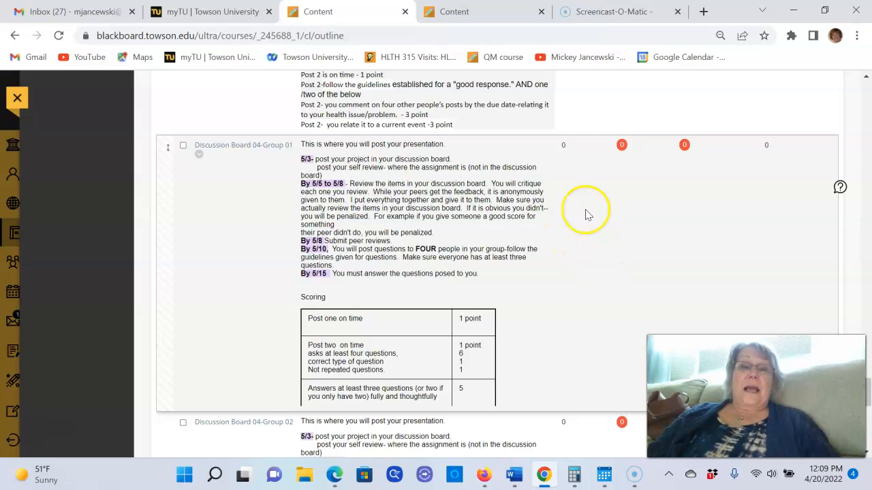
pyautogui.moveTo(572, 310)
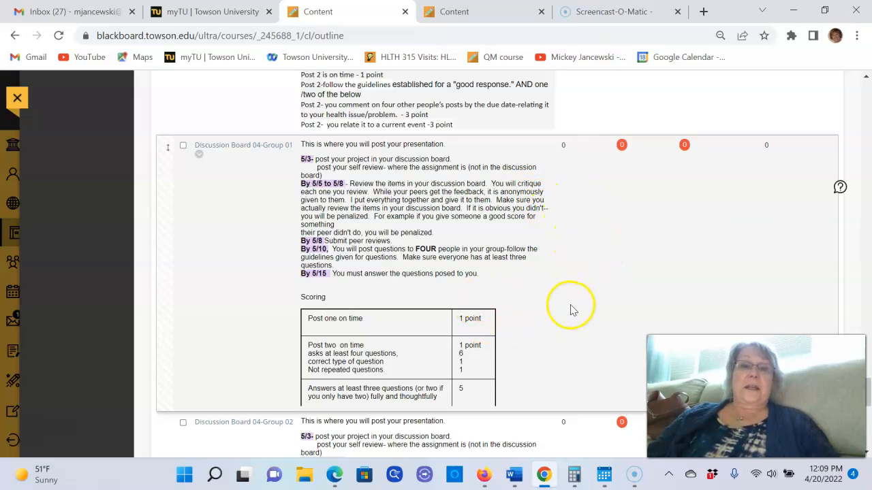
pyautogui.moveTo(571, 310)
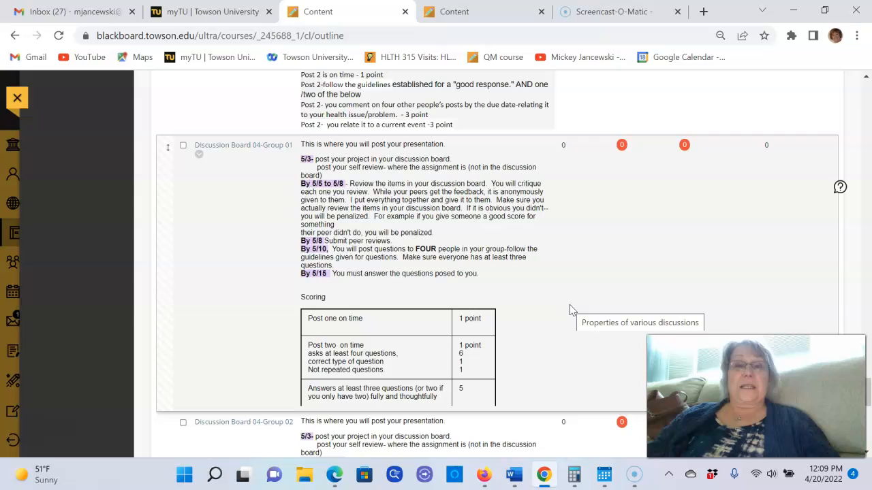